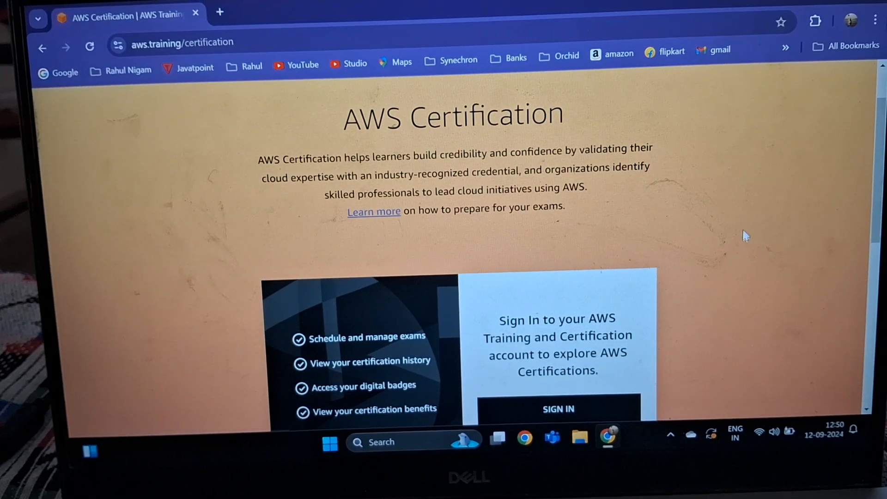
pyautogui.moveTo(450, 222)
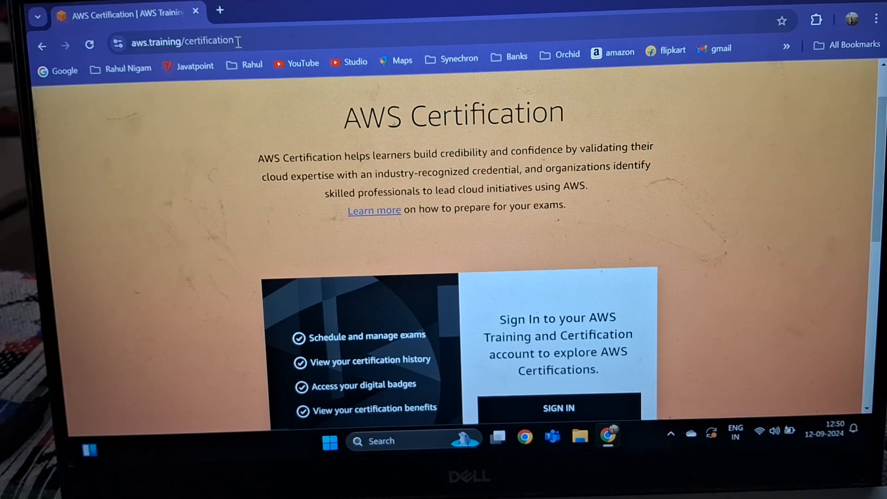
# Sign in to AWS Training and Certification using the AWS Builder ID method
pyautogui.click(181, 41)
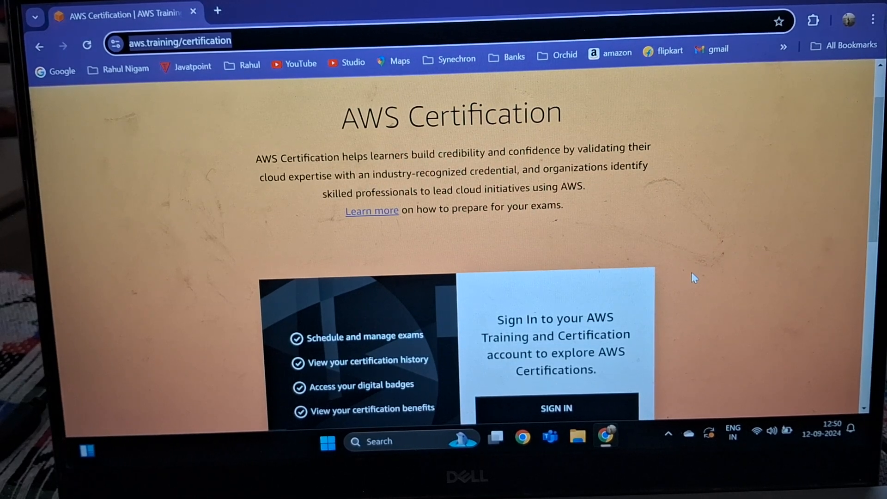
pyautogui.click(555, 408)
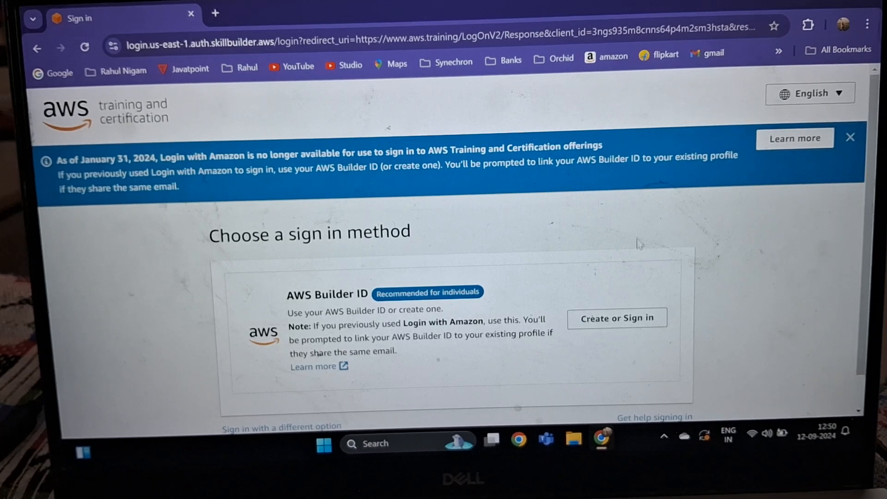
pyautogui.scroll(-3)
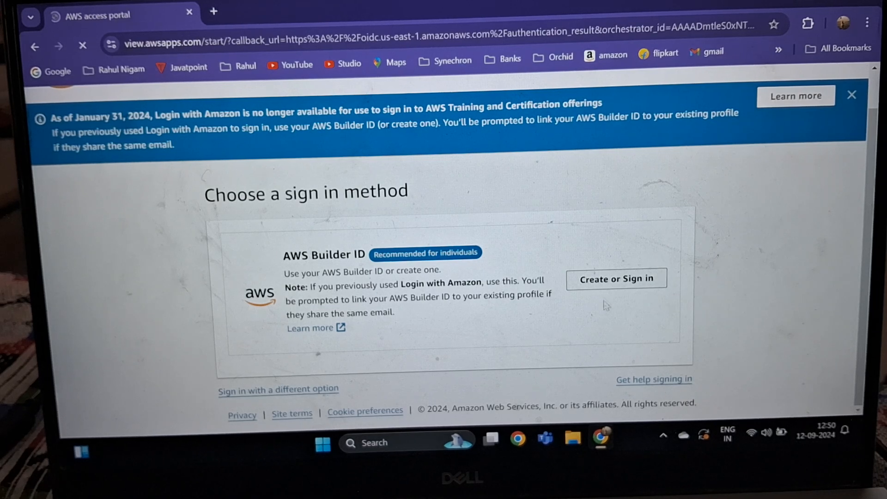
pyautogui.click(615, 278)
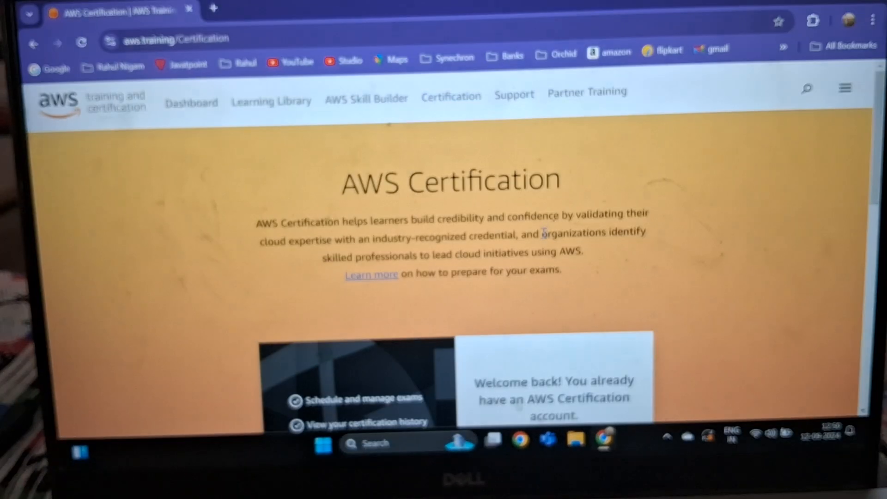
# Go to the certification account, landing on the CertMetrics dashboard in a new tab
pyautogui.scroll(-3)
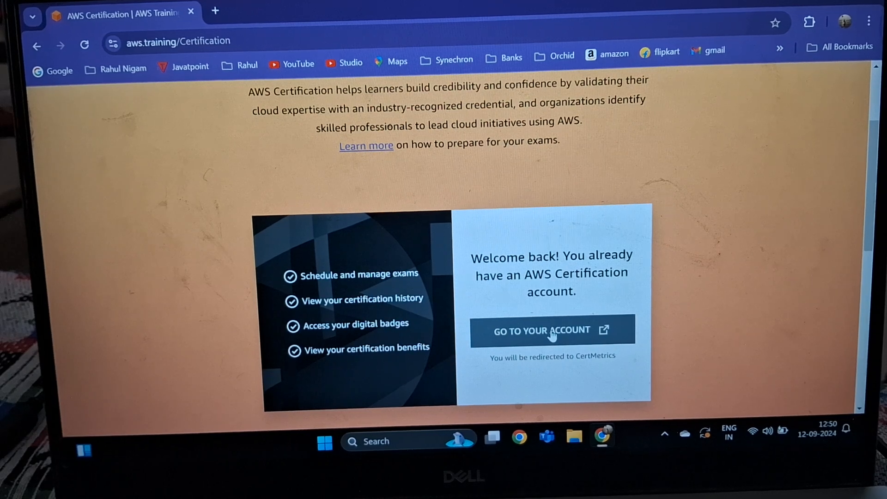
pyautogui.click(551, 330)
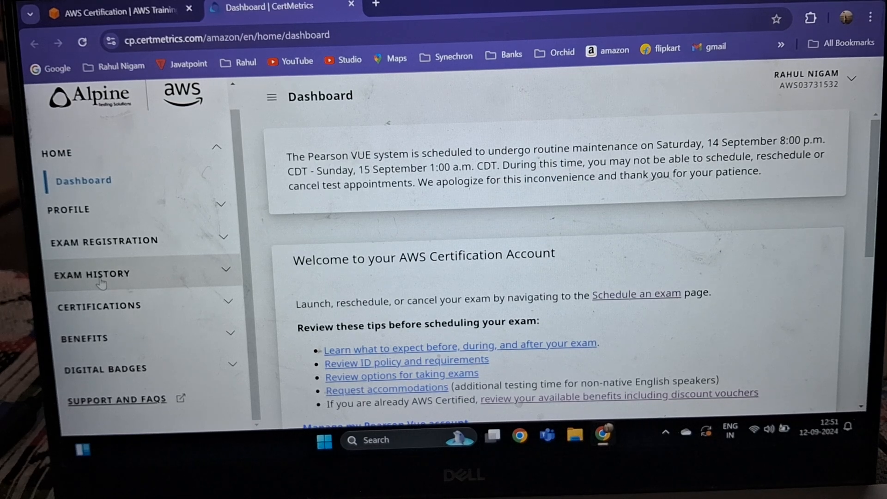
# From Exam history, download the score report for the passed Developer - Associate exam
pyautogui.click(93, 275)
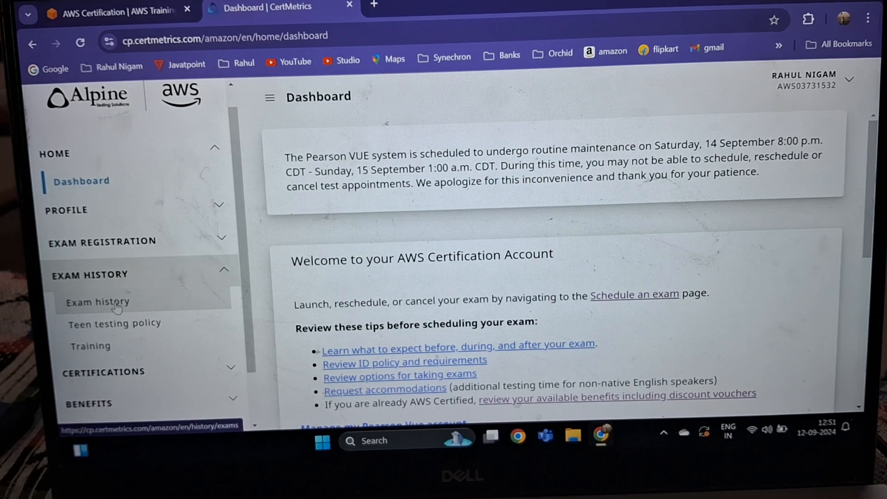
pyautogui.click(97, 302)
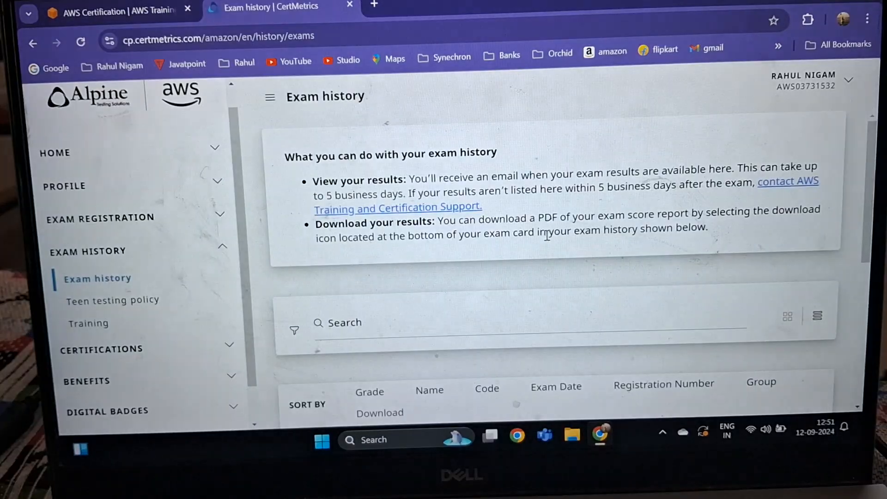
pyautogui.scroll(-3)
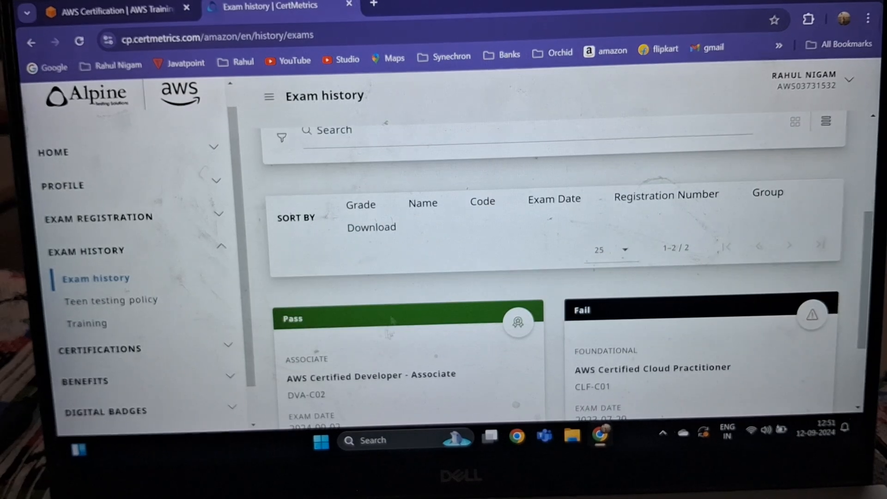
pyautogui.scroll(-3)
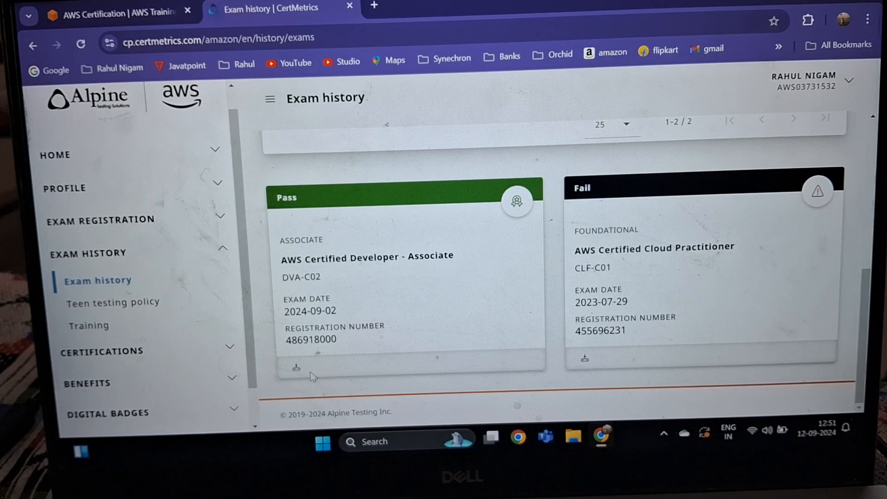
pyautogui.moveTo(296, 367)
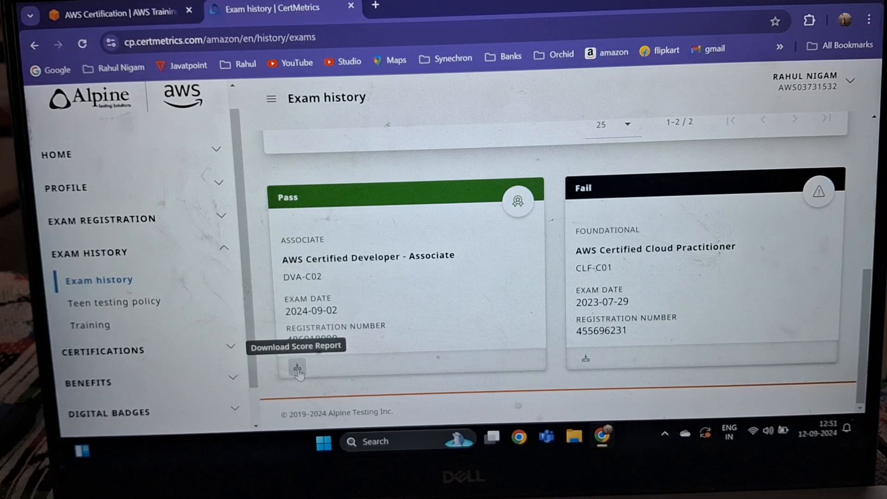
pyautogui.click(298, 368)
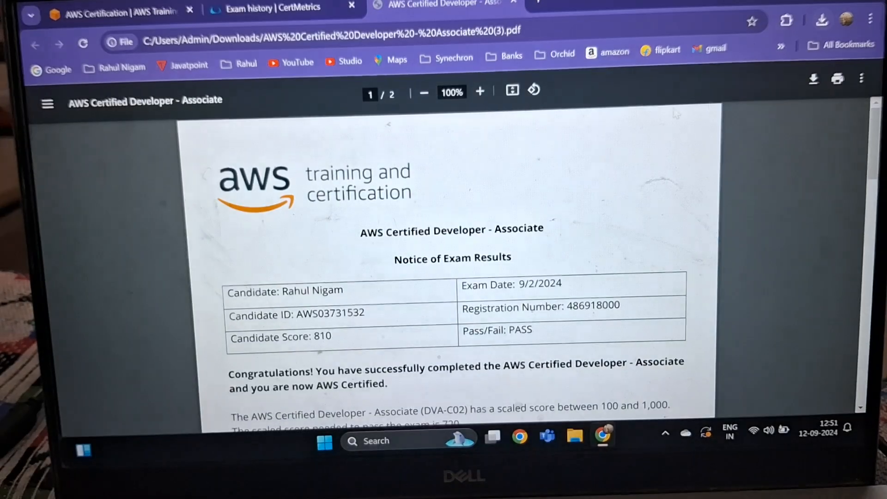
# Review the score report's passing 810 result and breakdown, then close its tab
pyautogui.scroll(-3)
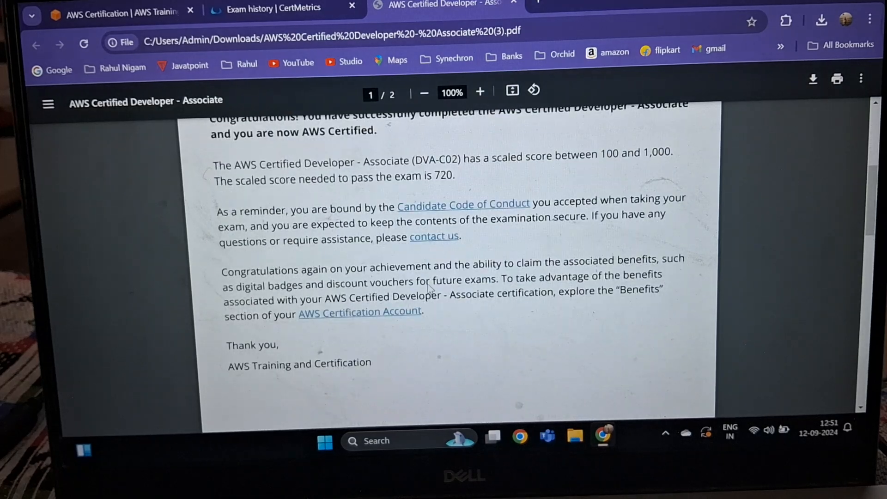
pyautogui.scroll(-3)
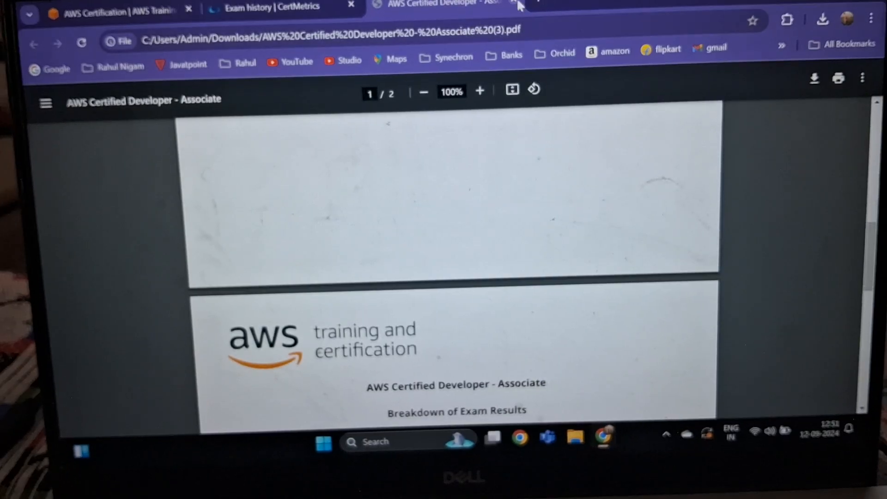
pyautogui.click(260, 7)
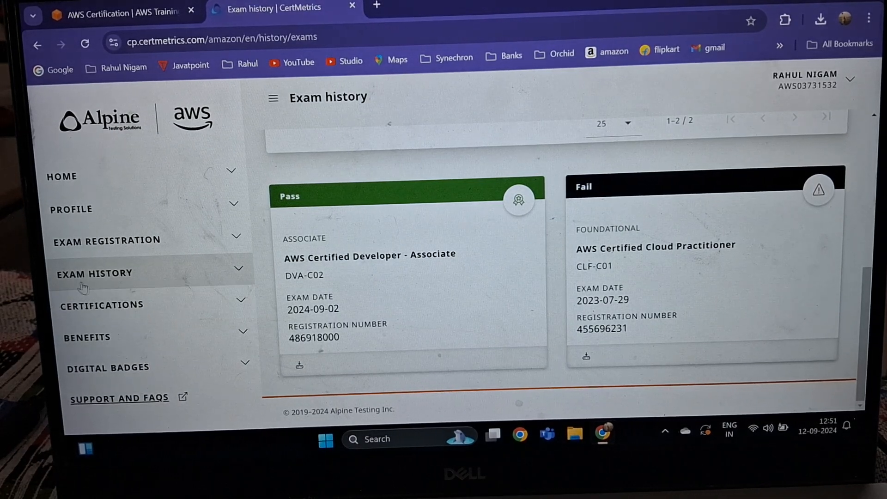
pyautogui.moveTo(102, 306)
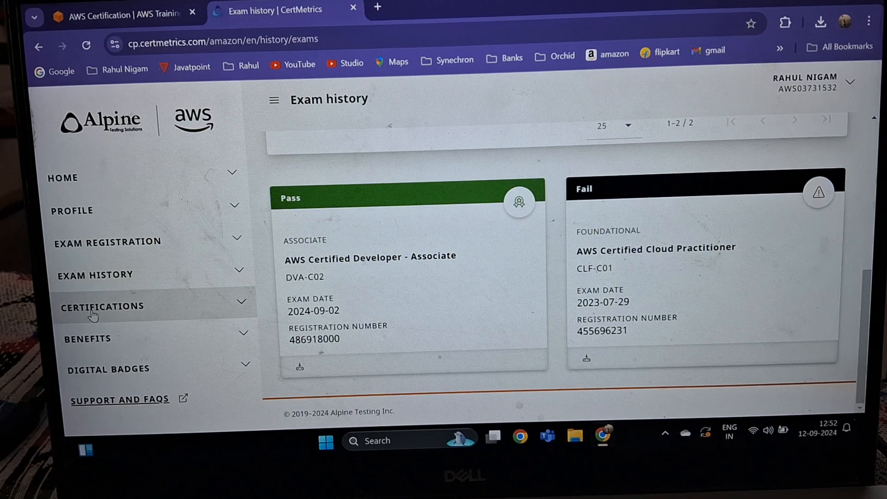
# From Certification status, show download options for the active Developer - Associate certification
pyautogui.click(101, 307)
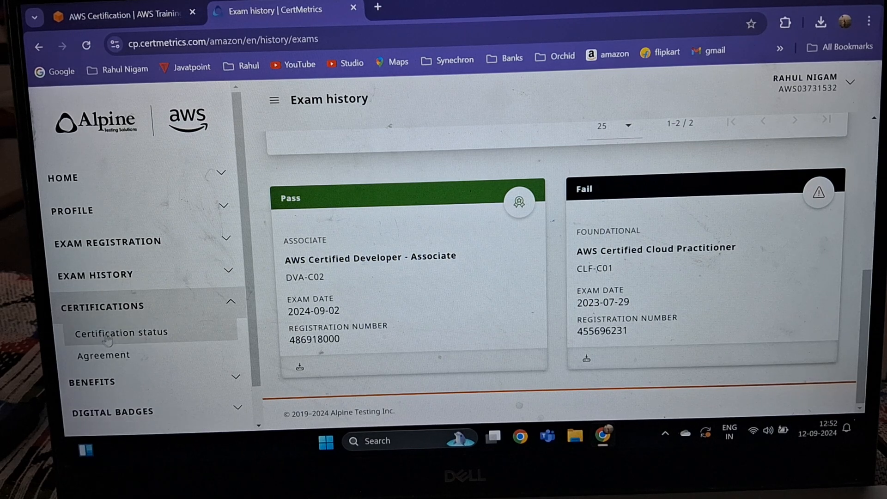
pyautogui.click(121, 332)
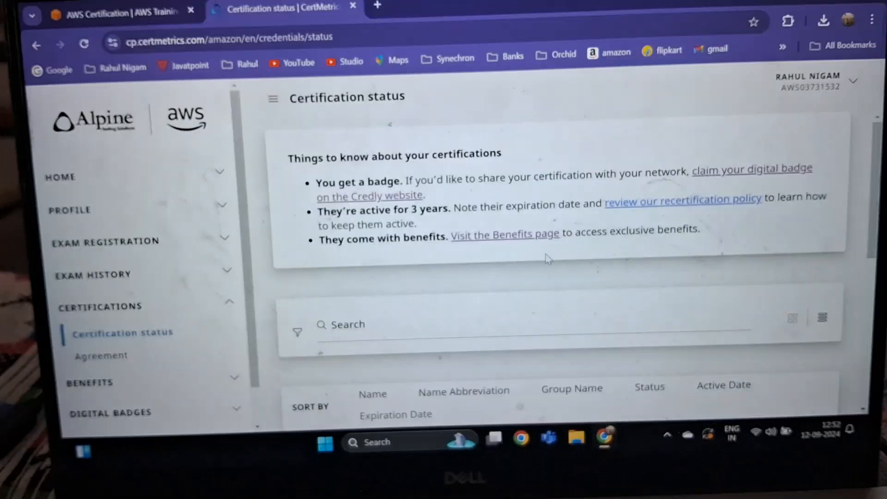
pyautogui.scroll(-3)
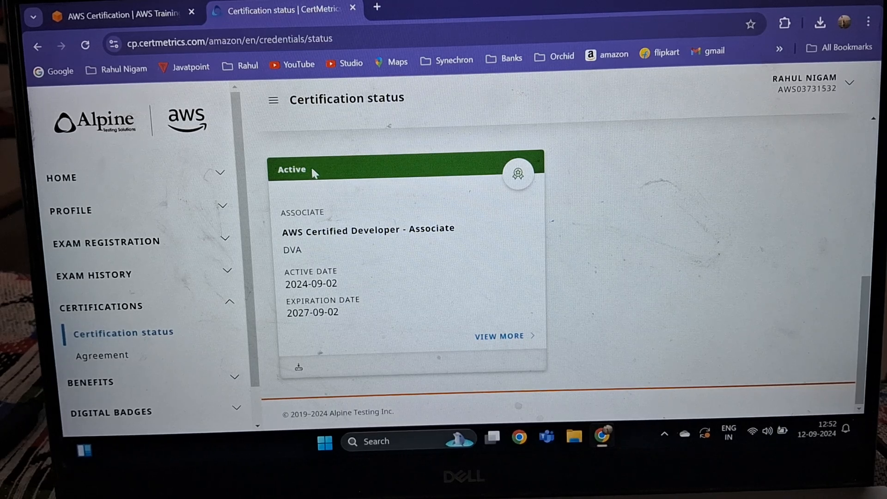
pyautogui.moveTo(299, 368)
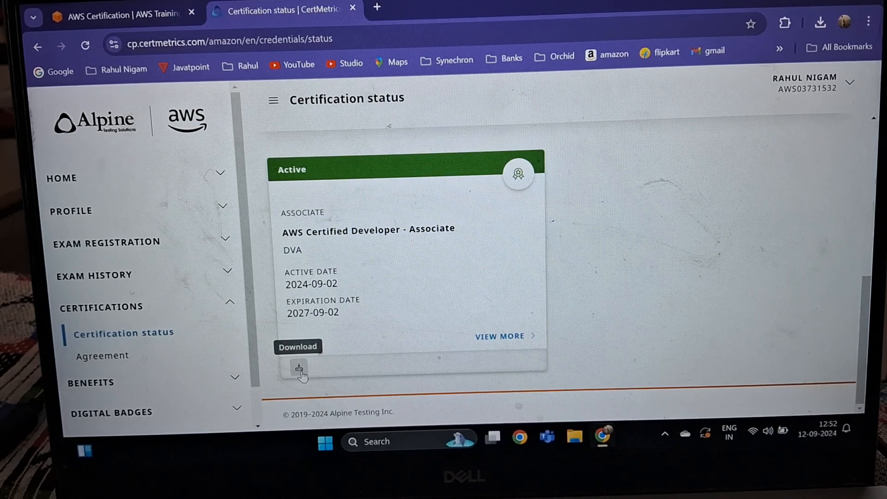
pyautogui.click(299, 368)
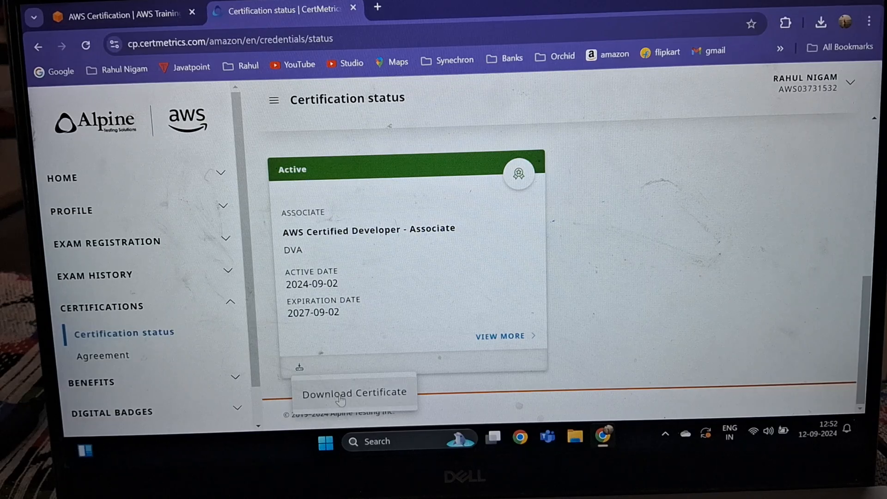
# Download the Developer - Associate certificate and view it in a new PDF tab
pyautogui.click(355, 392)
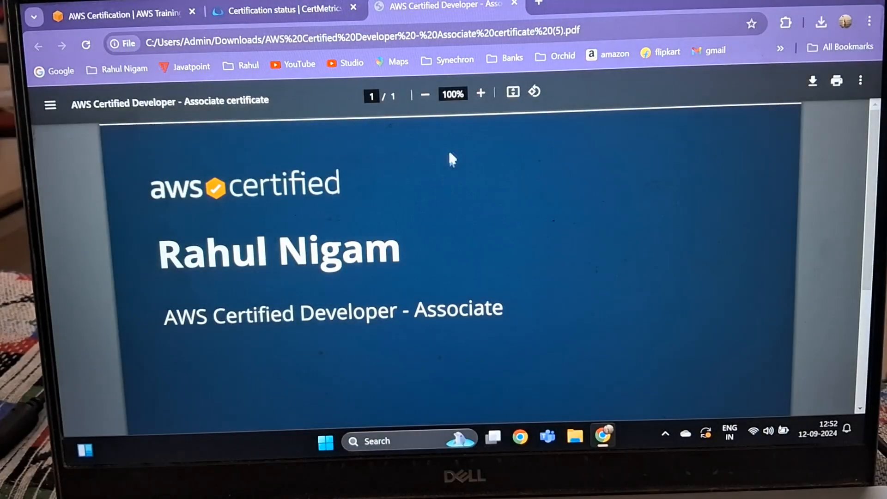
pyautogui.scroll(-3)
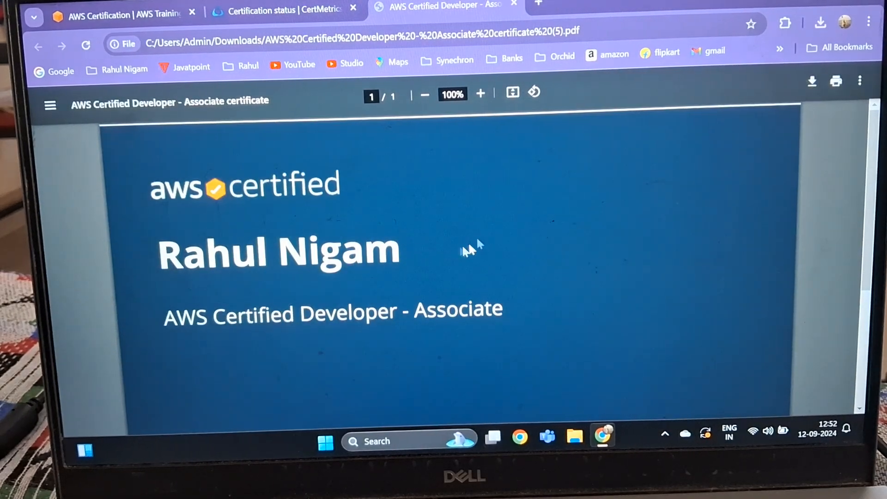
pyautogui.moveTo(472, 235)
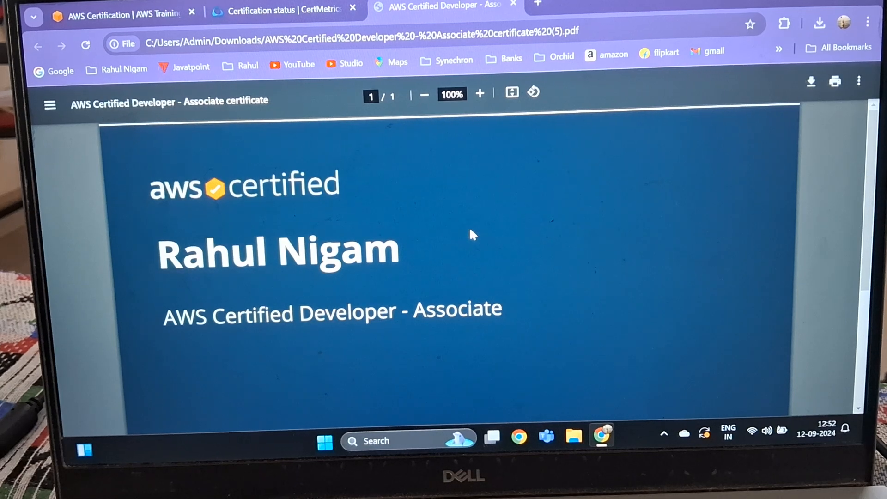